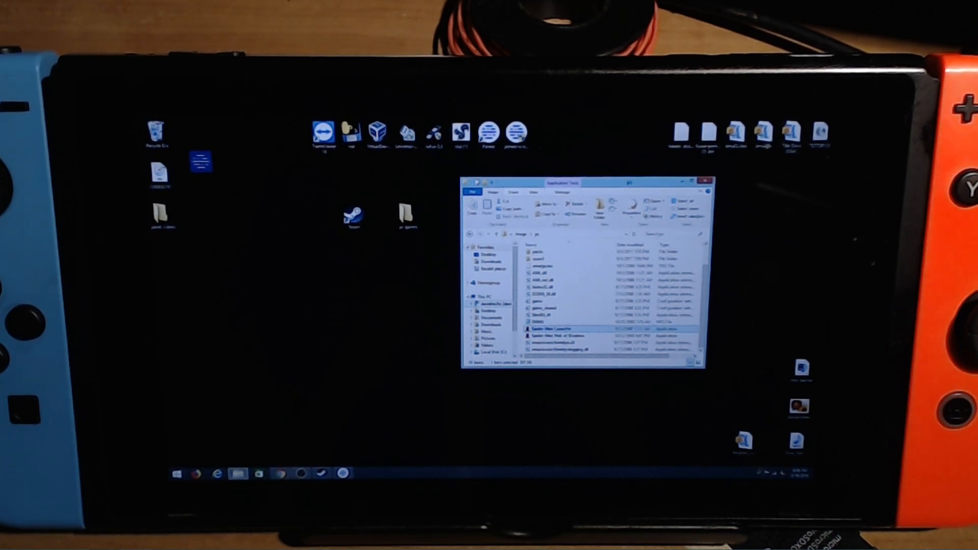
Close the File Explorer window showing the Spider-Man game folder.
click(697, 180)
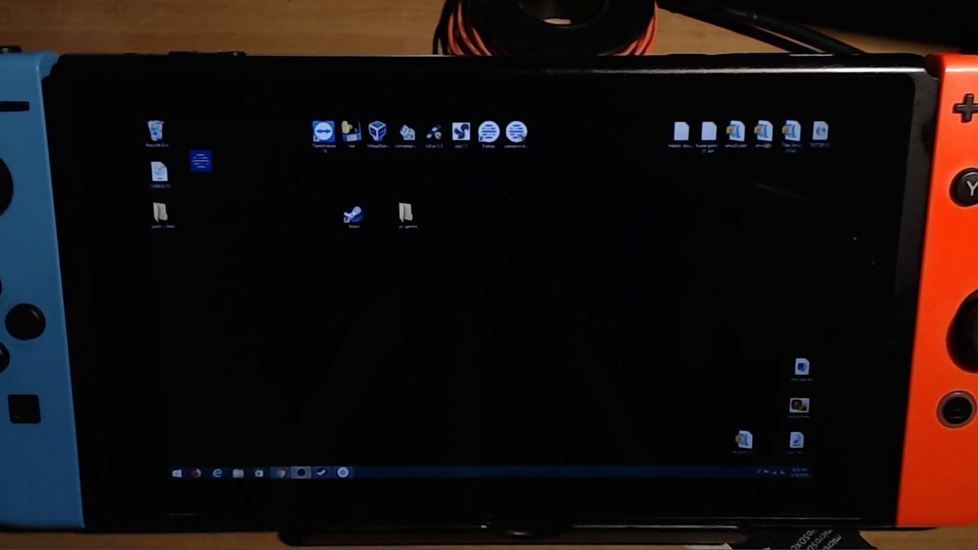
Launch Steam from its desktop shortcut to reach the store page.
double_click(354, 215)
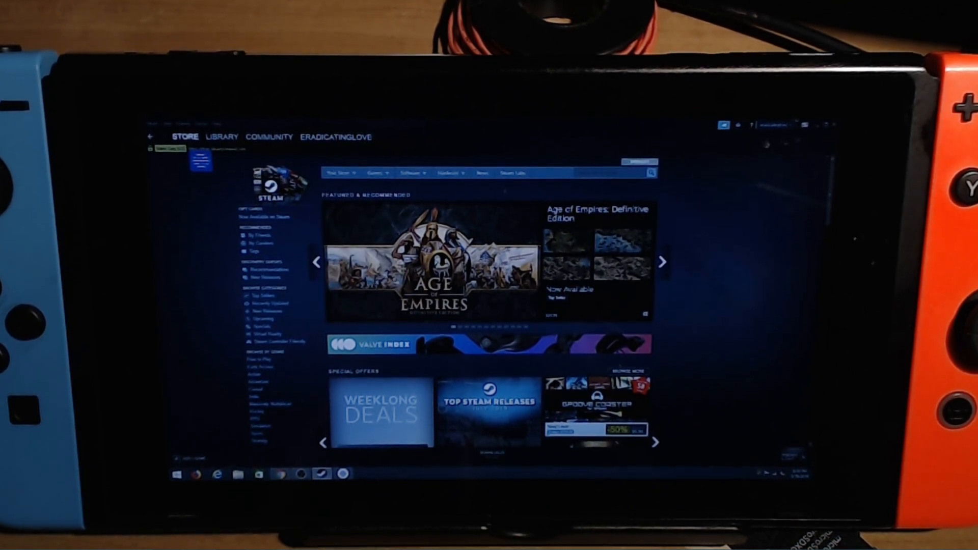
Select Gang Beasts in the Steam library and play it.
click(662, 262)
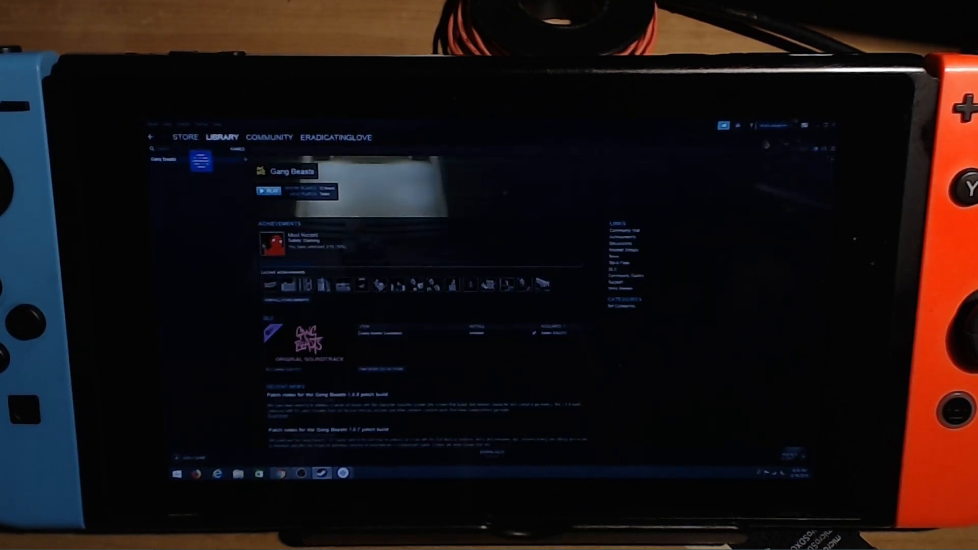
click(267, 192)
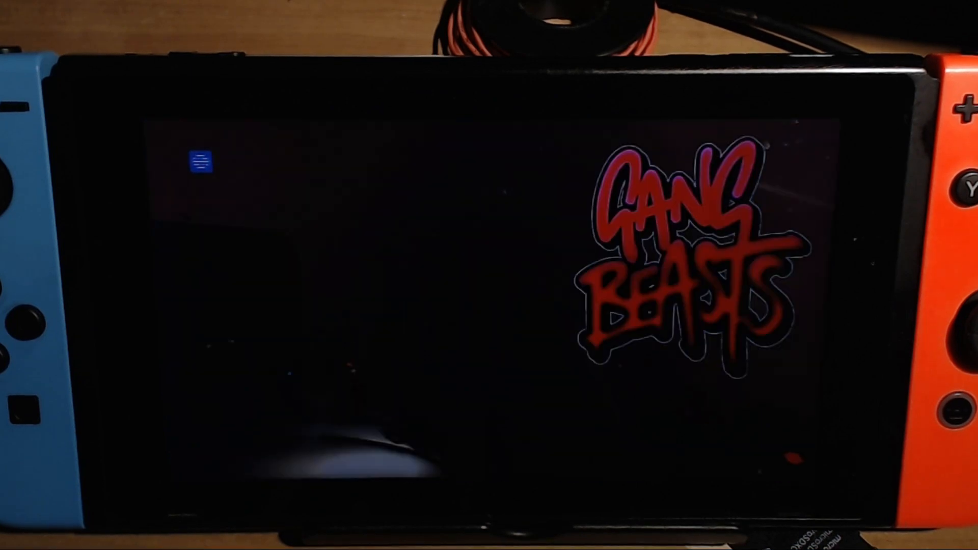